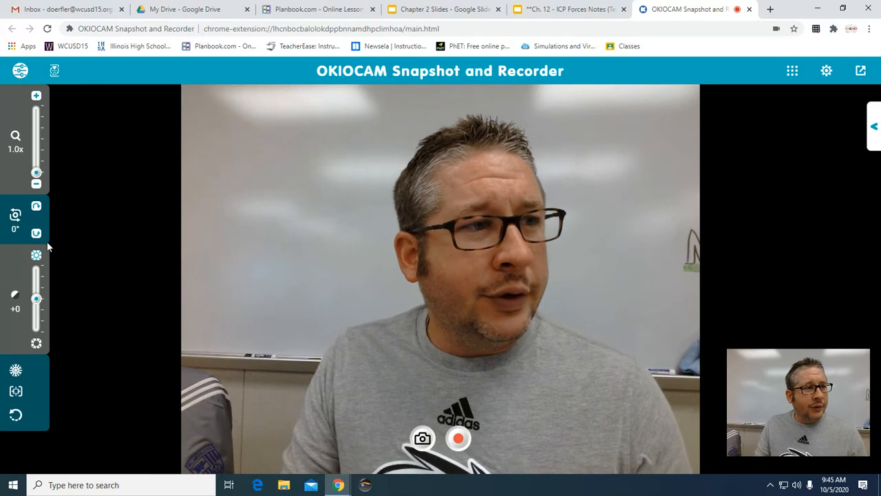
Step: Rotate the live camera image two quarter turns to reorient the worksheet
left_click(35, 215)
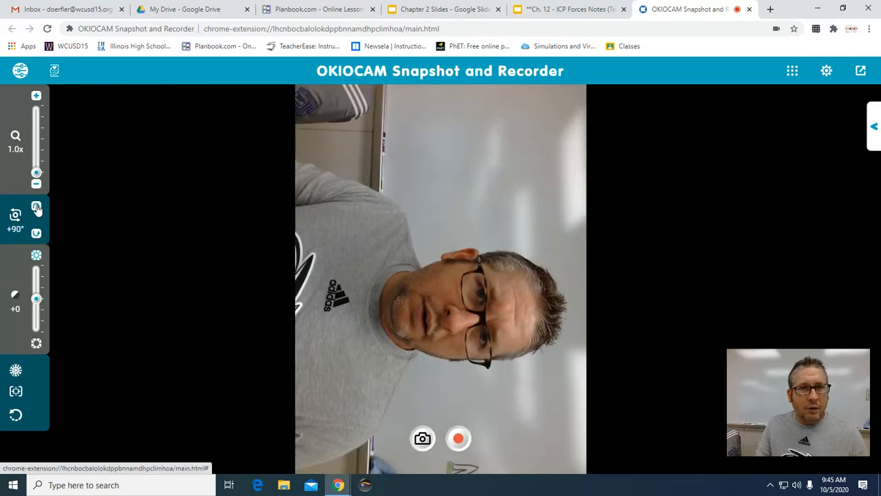
left_click(15, 215)
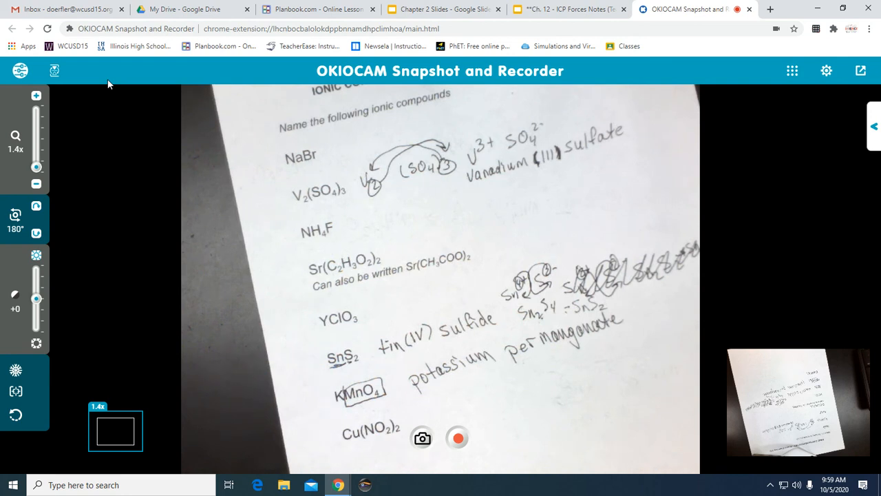
mouse_move(123, 52)
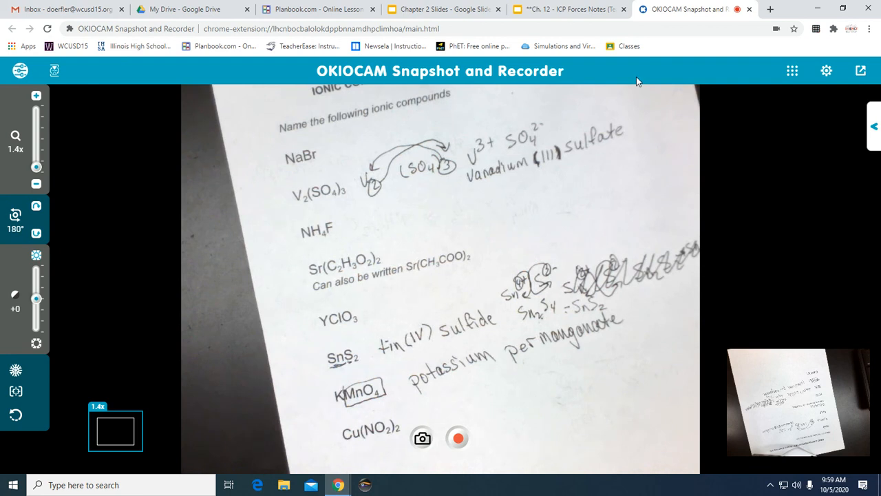
mouse_move(763, 16)
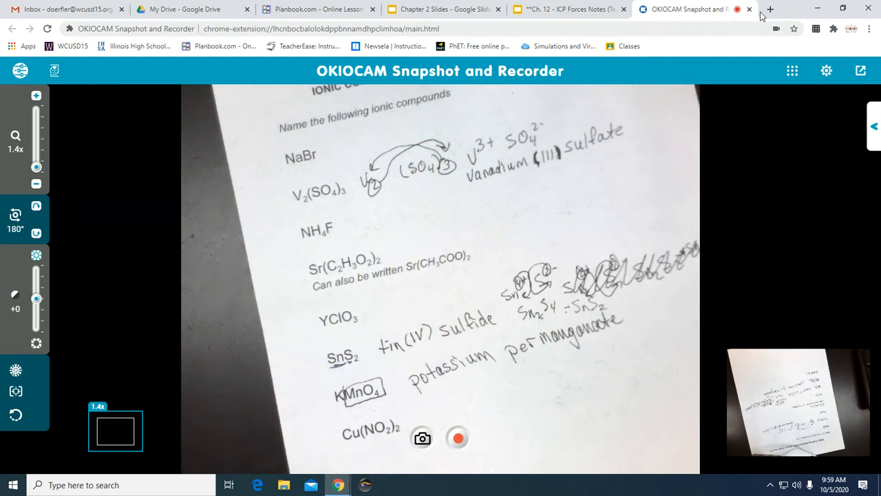
Step: Show Chrome's installed extensions list from the toolbar puzzle-piece icon
left_click(834, 28)
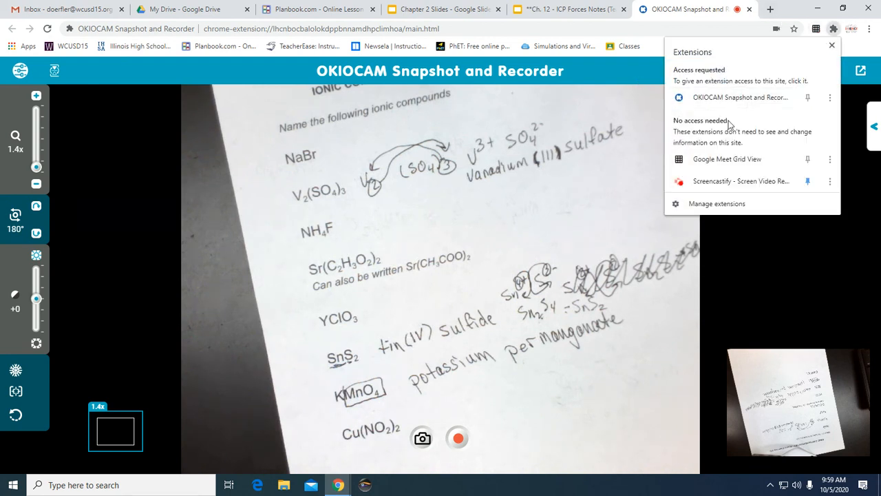